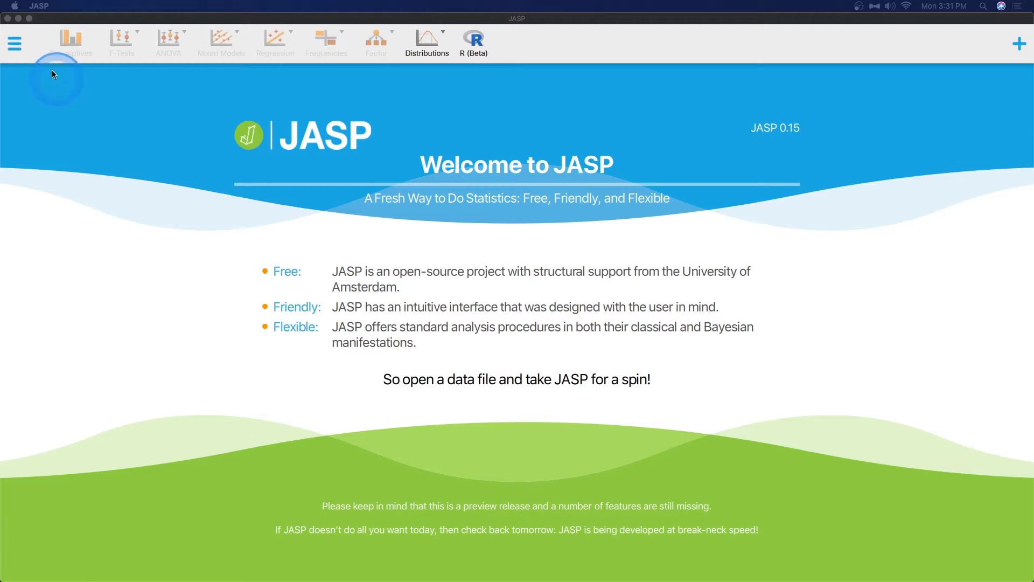
- Browse the Data Library to the '6. Factor' category listing the G Factor example
left_click(14, 43)
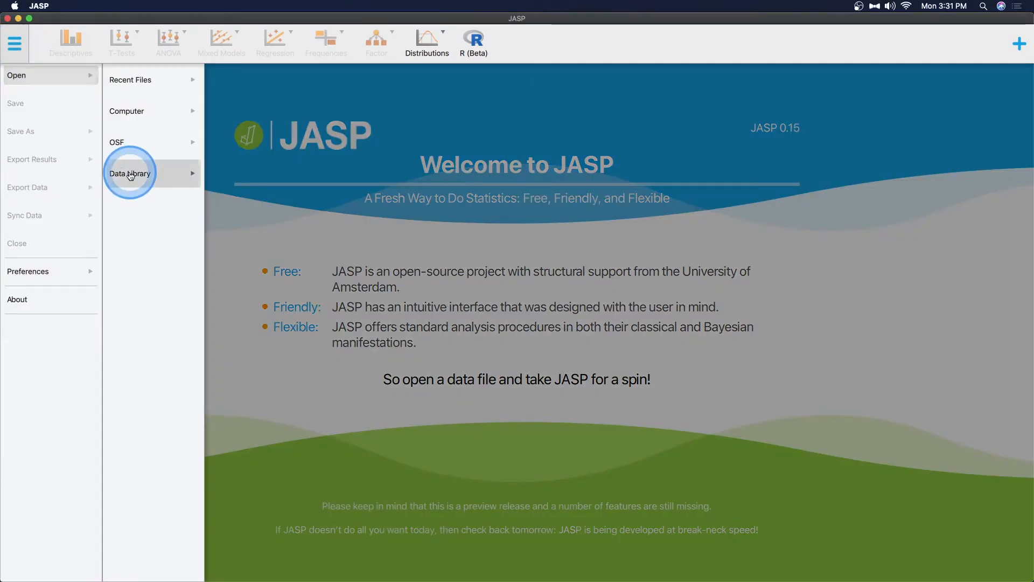
left_click(130, 173)
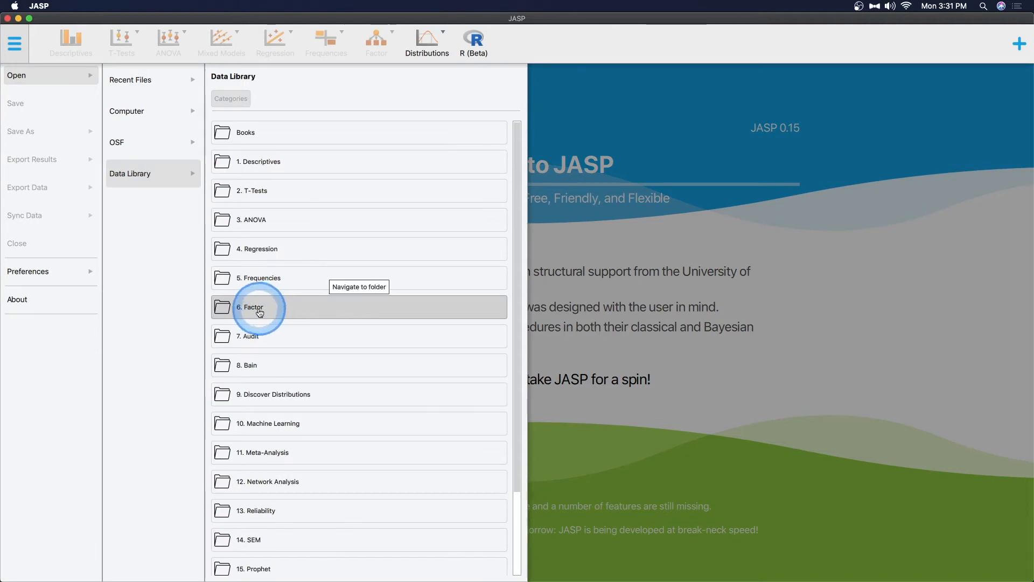
left_click(258, 307)
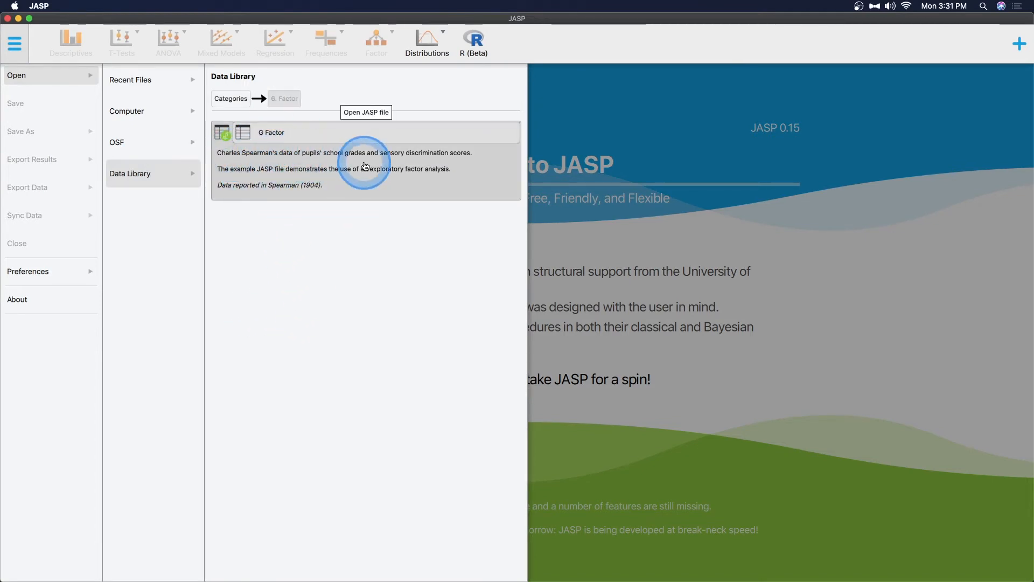
mouse_move(457, 162)
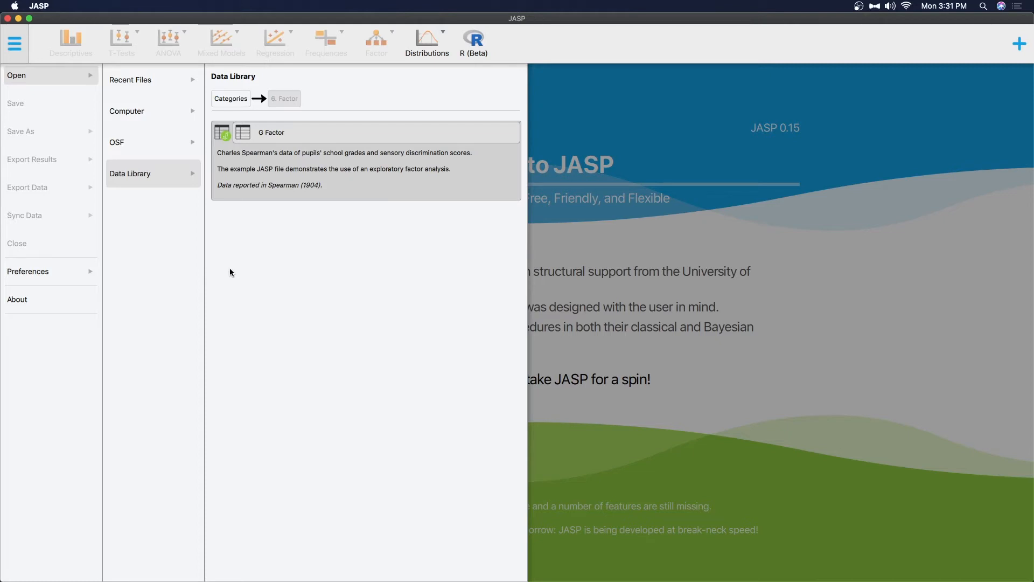
left_click(231, 270)
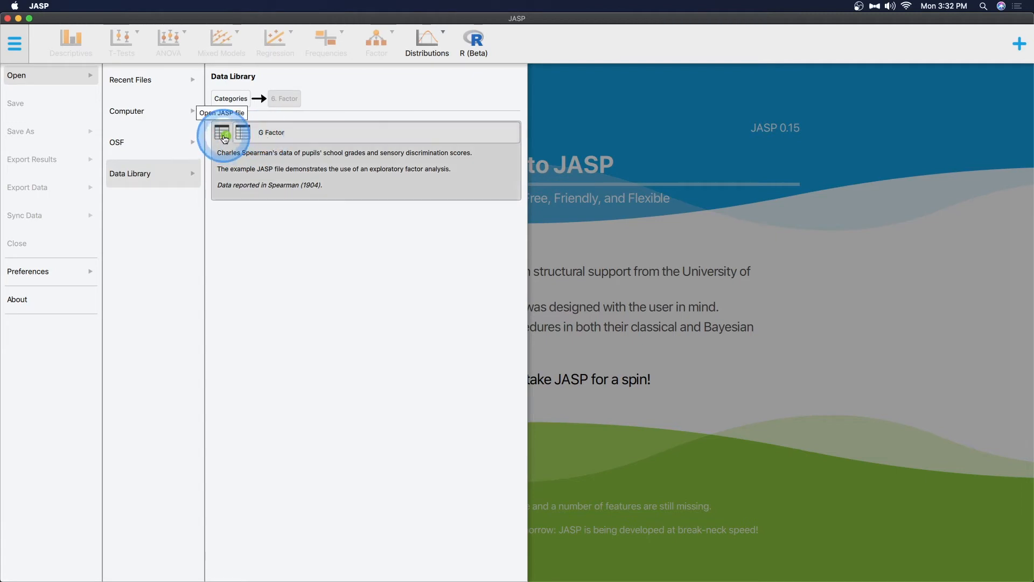
- Load the G Factor example and expand its Exploratory Factor Analysis entry
left_click(222, 131)
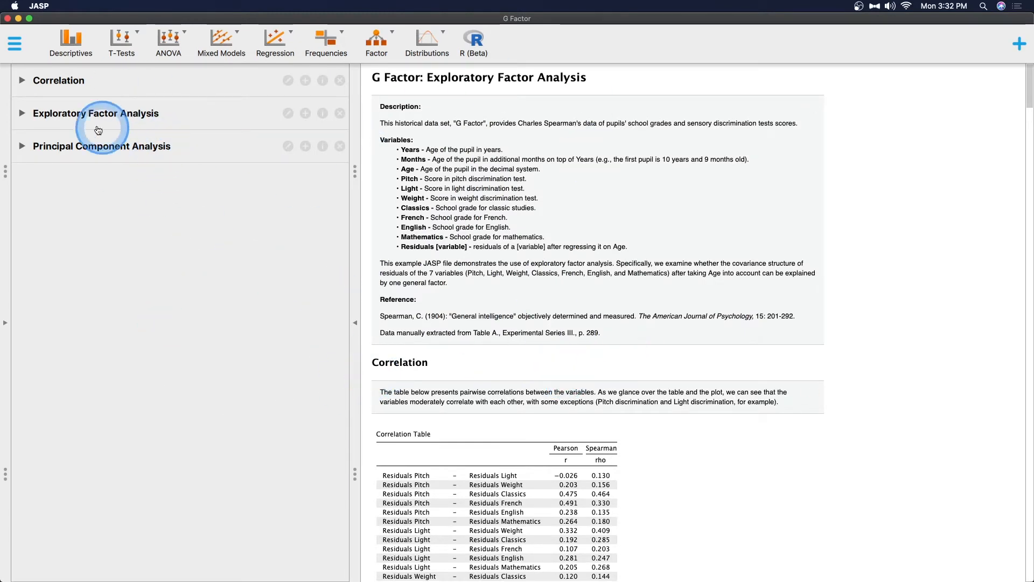
mouse_move(99, 115)
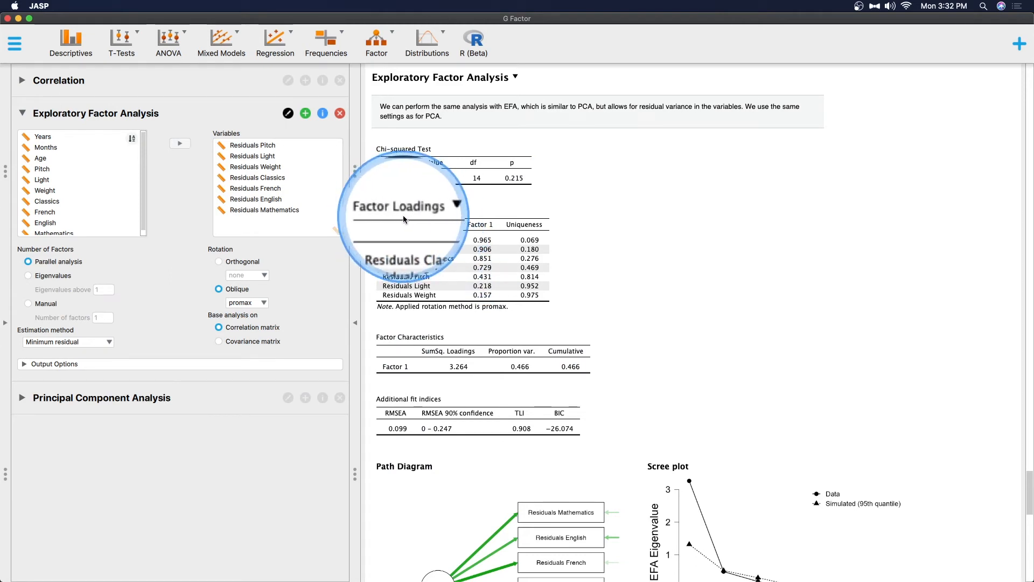
mouse_move(482, 227)
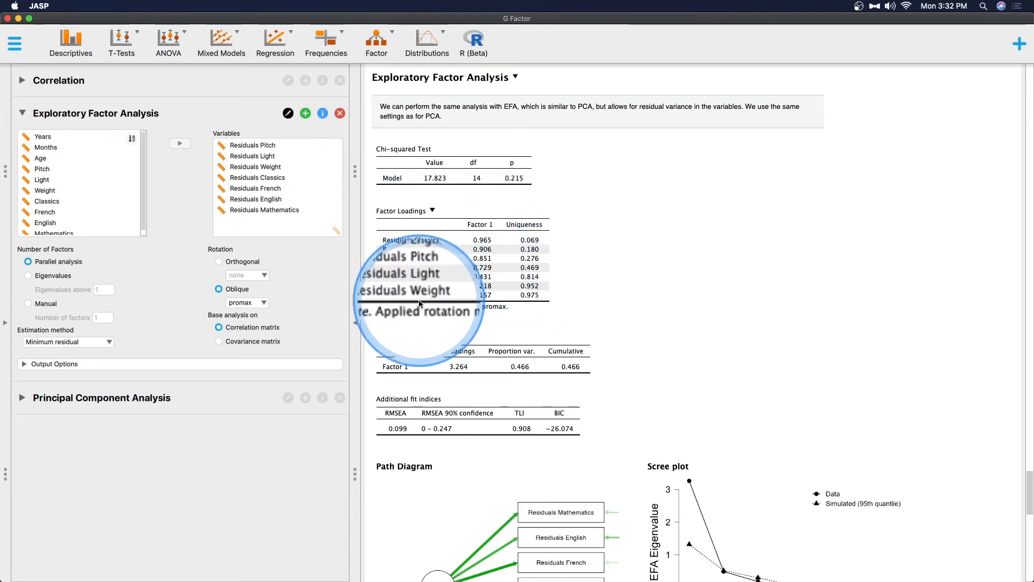
mouse_move(531, 246)
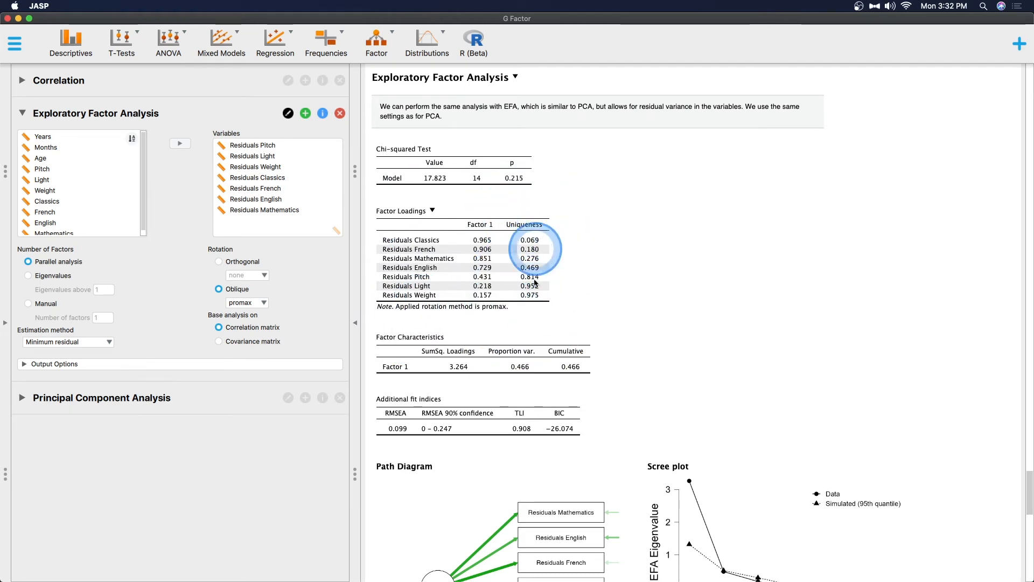
mouse_move(429, 366)
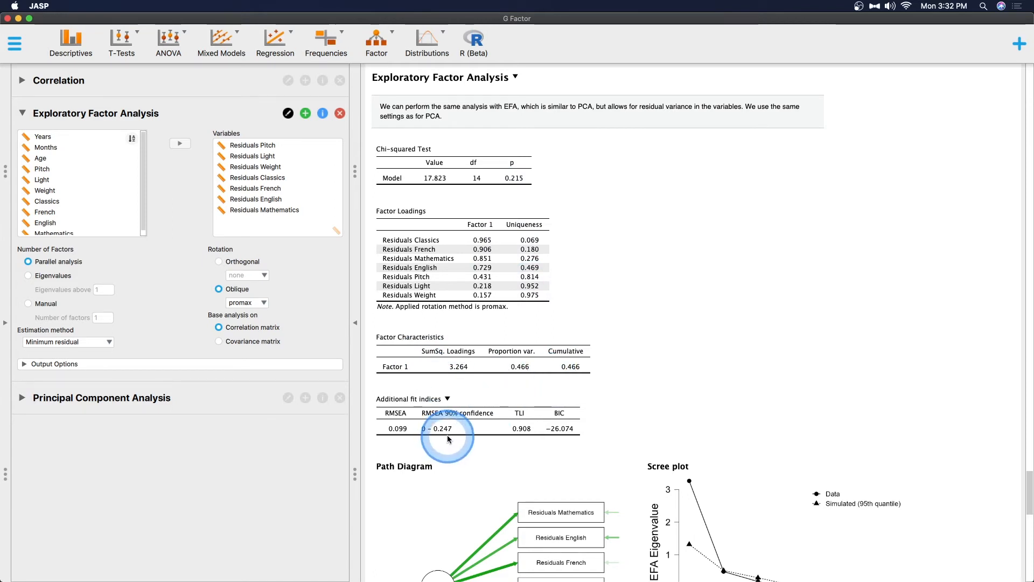
left_click(54, 363)
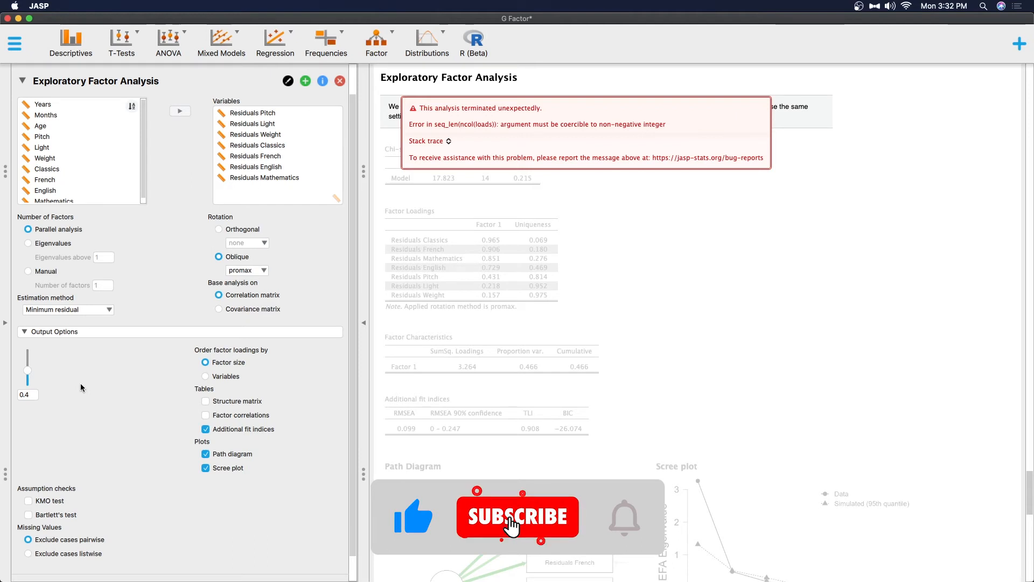
- Set the loadings display cutoff to 0.4, keeping ordering by factor size
left_click(427, 140)
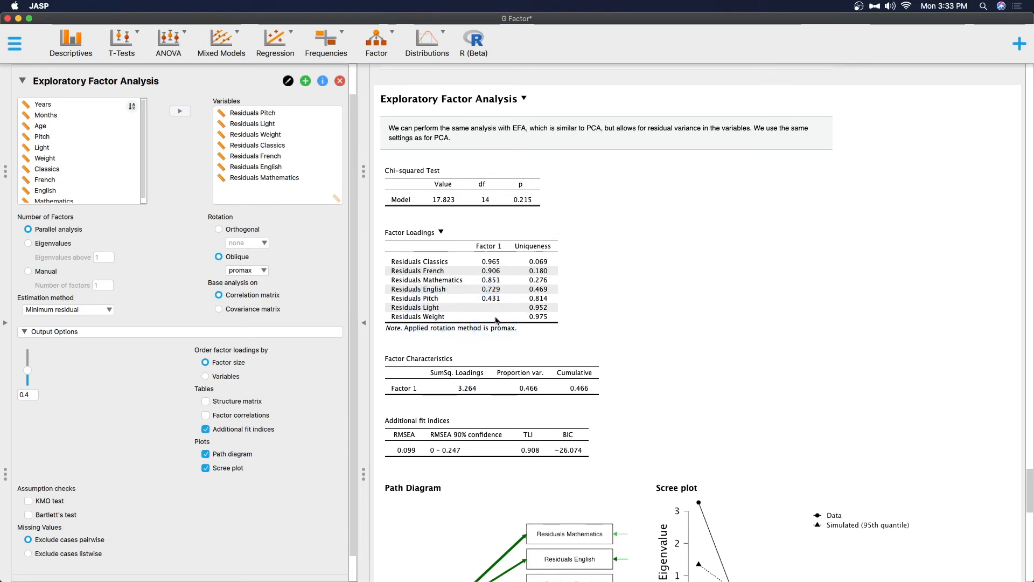
left_click(205, 376)
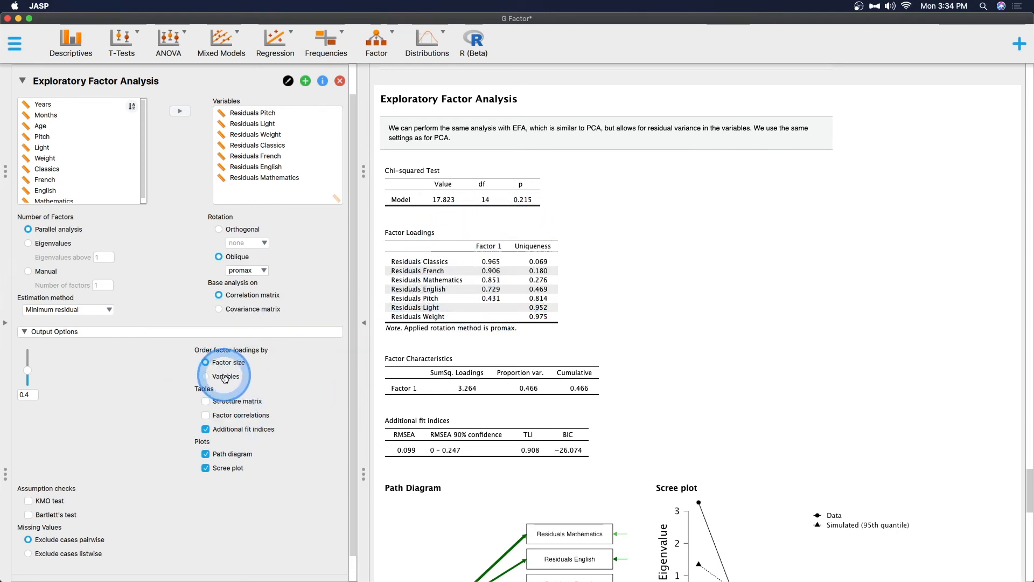
left_click(205, 376)
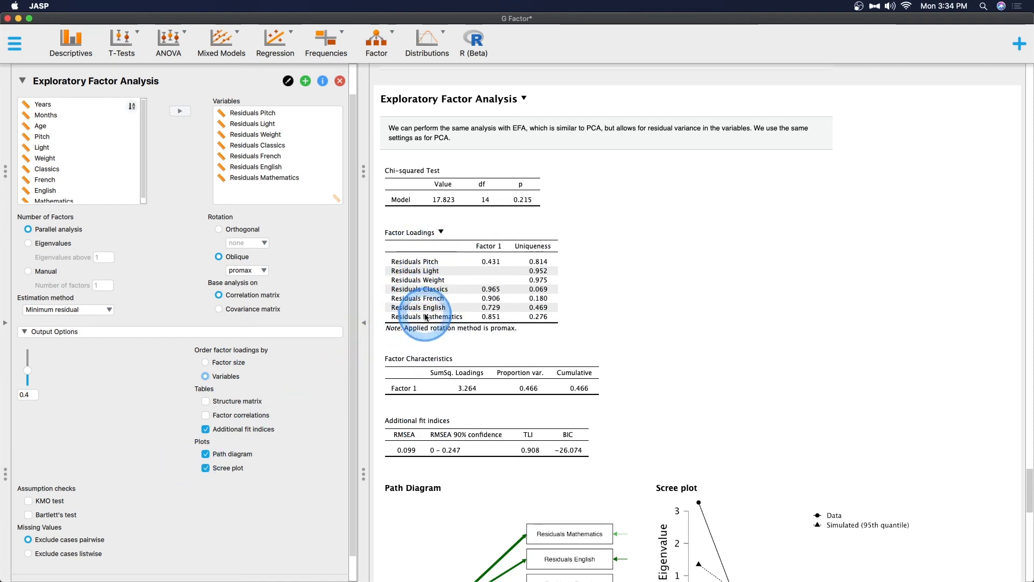
mouse_move(432, 262)
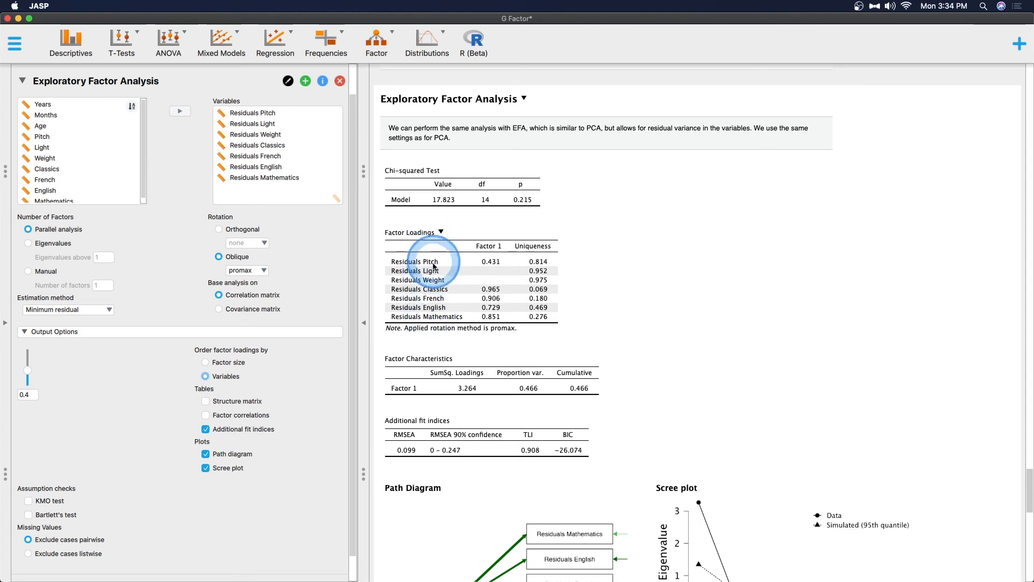
mouse_move(435, 320)
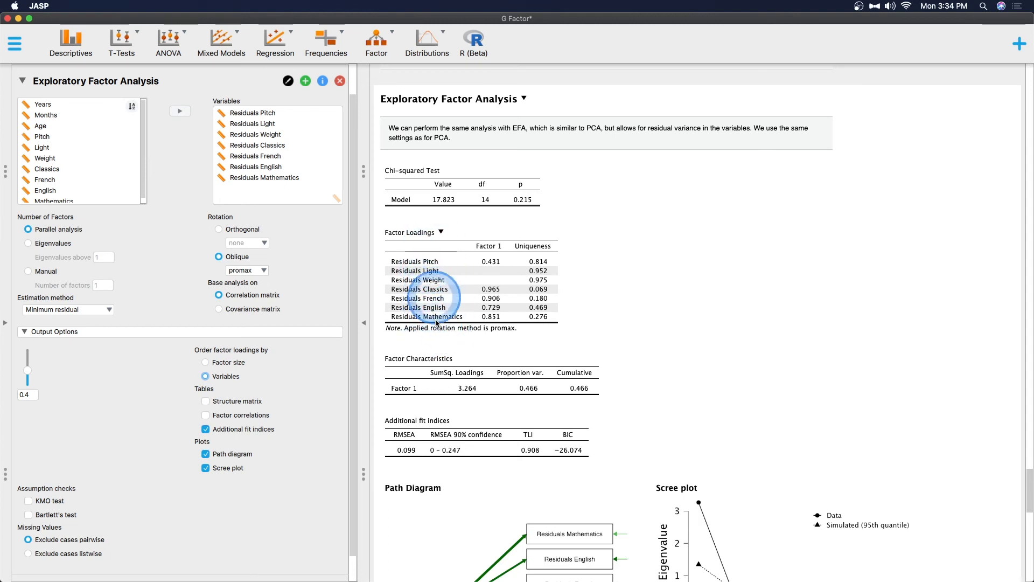
mouse_move(435, 274)
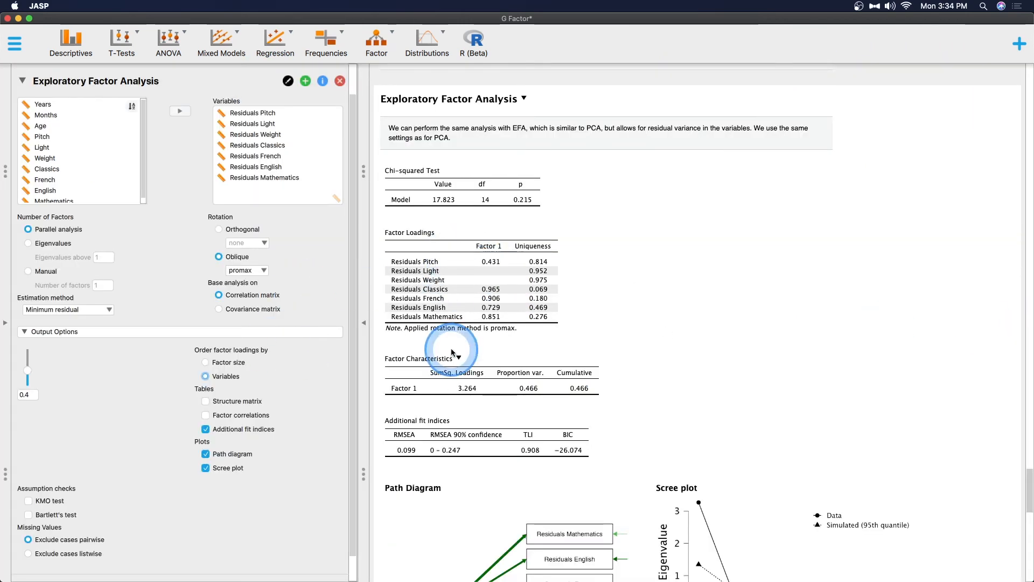
left_click(206, 362)
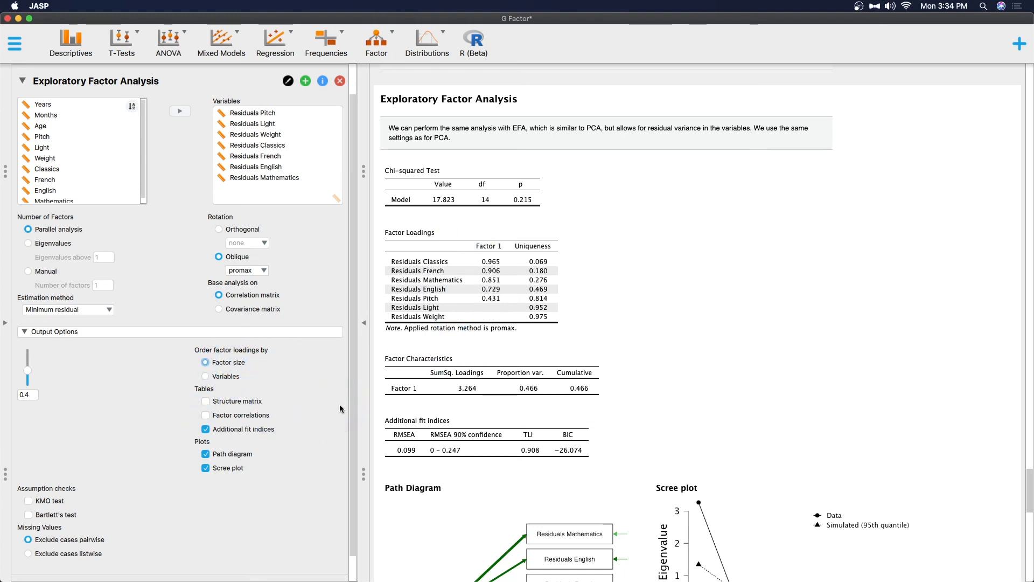